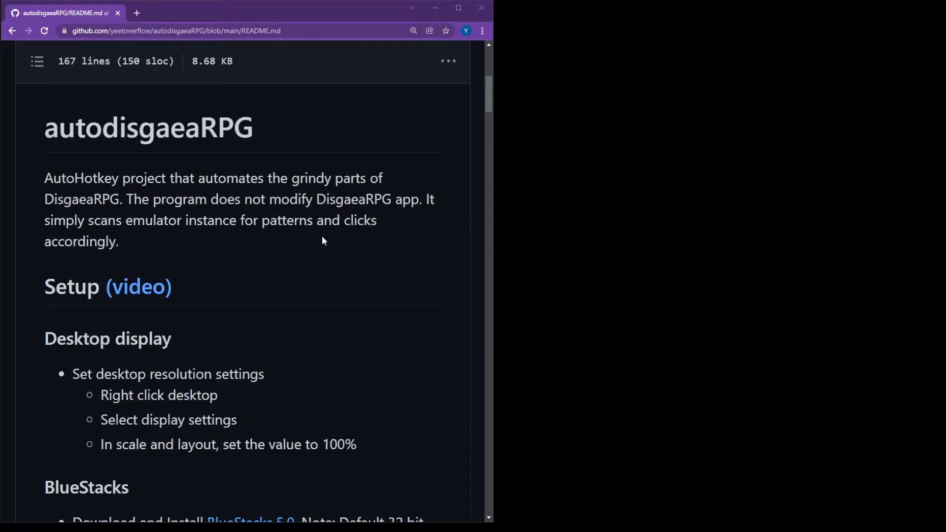
{"action": "mouse_move", "coordinate": [473, 311]}
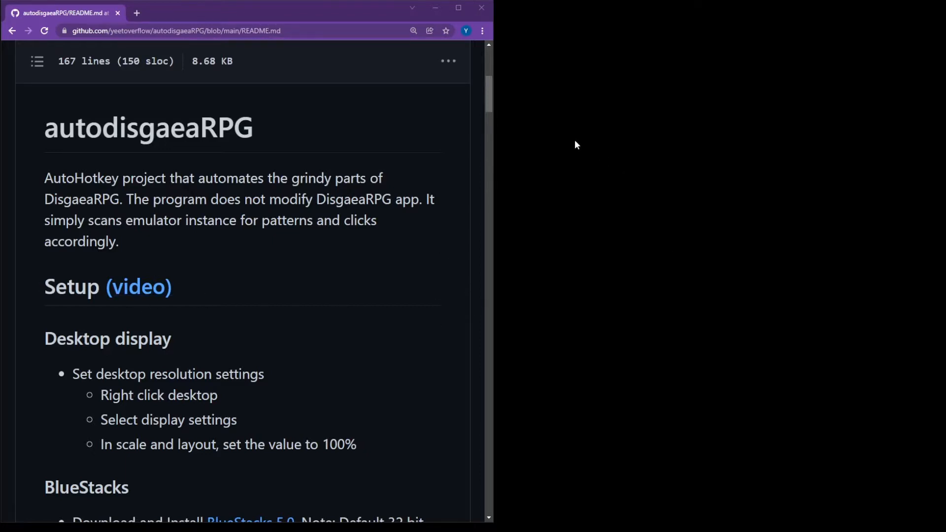
Step: From the desktop's Display settings, keep the scale at 100% (Recommended)
{"action": "right_click", "coordinate": [574, 145]}
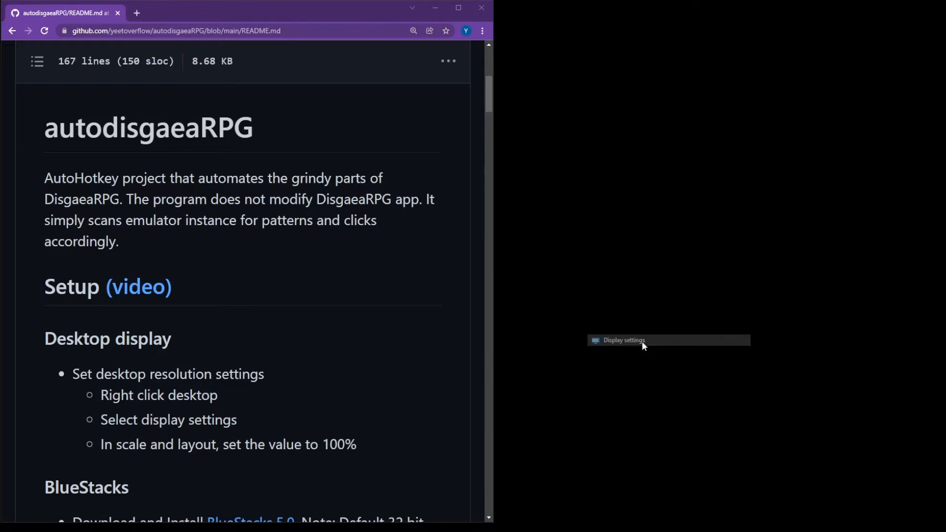
{"action": "left_click", "coordinate": [623, 340]}
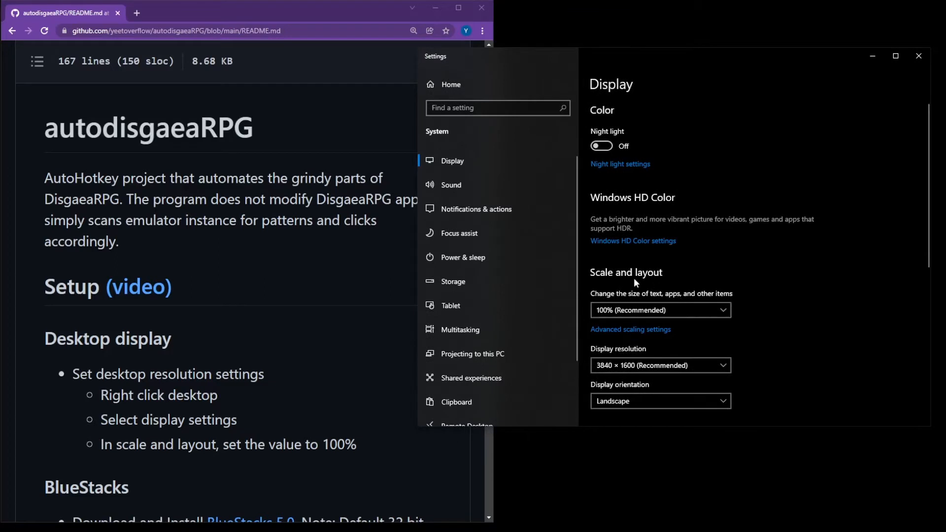
{"action": "left_click", "coordinate": [660, 310]}
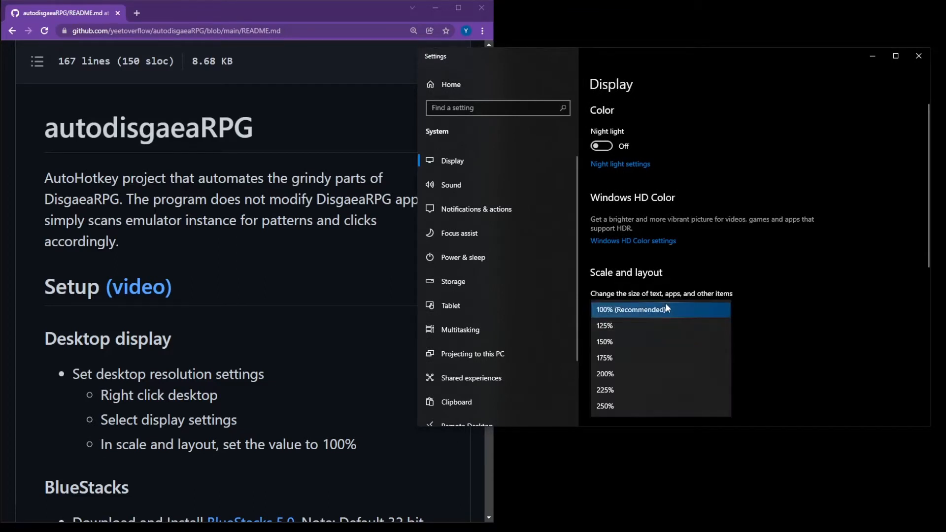
{"action": "left_click", "coordinate": [633, 309]}
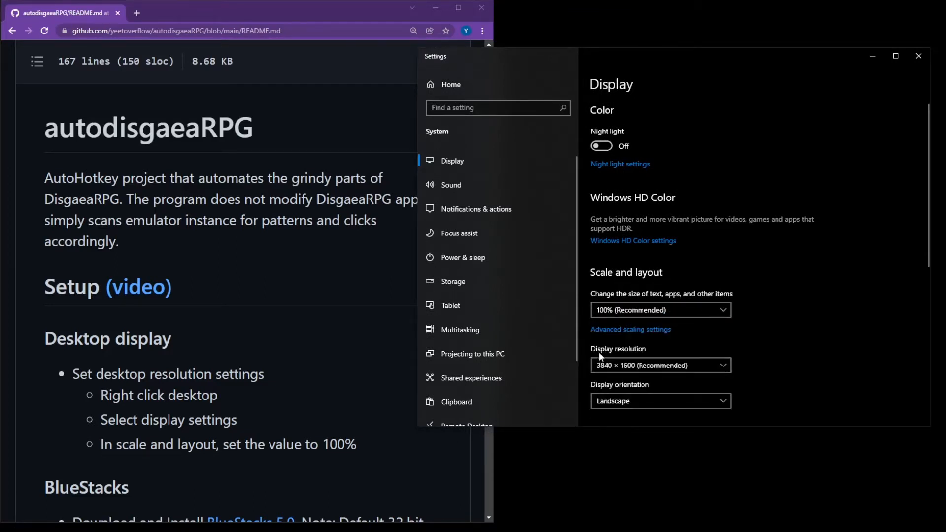
{"action": "left_click", "coordinate": [660, 365]}
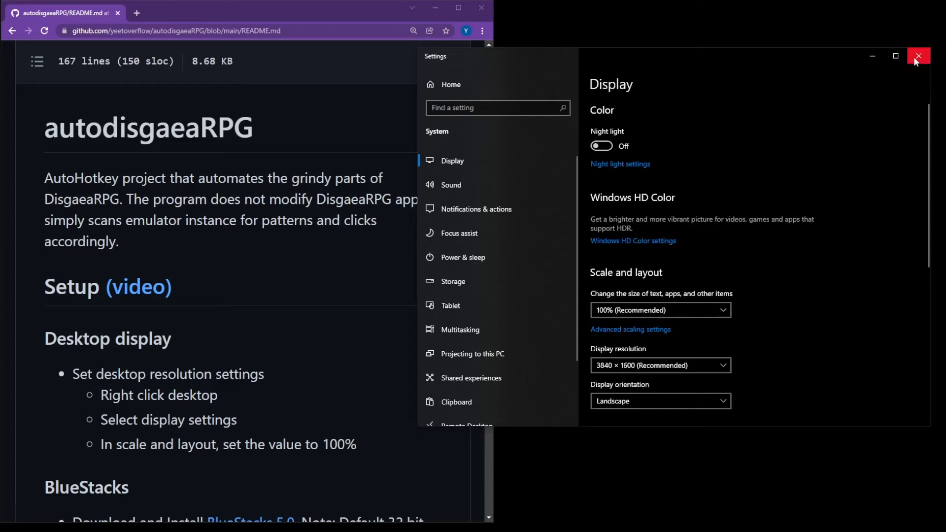
Step: Follow the README's BlueStacks 5.0 link and download the BlueStacks installer
{"action": "left_click", "coordinate": [917, 55]}
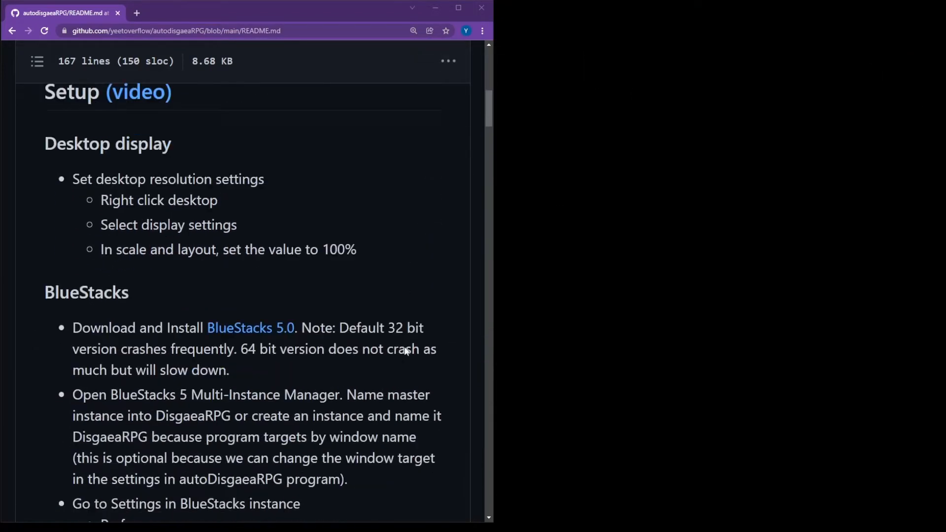
{"action": "scroll", "scroll_direction": "down", "scroll_amount": 3}
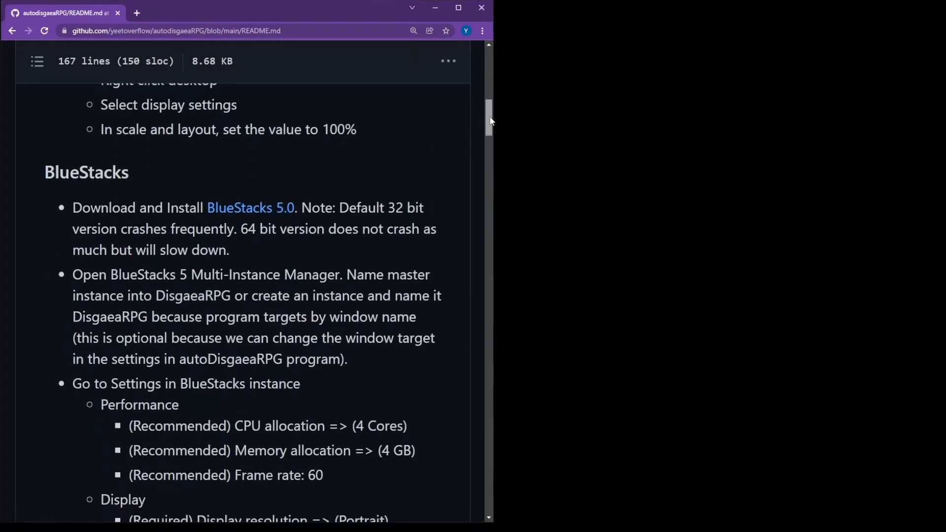
{"action": "scroll", "scroll_direction": "down", "scroll_amount": 3}
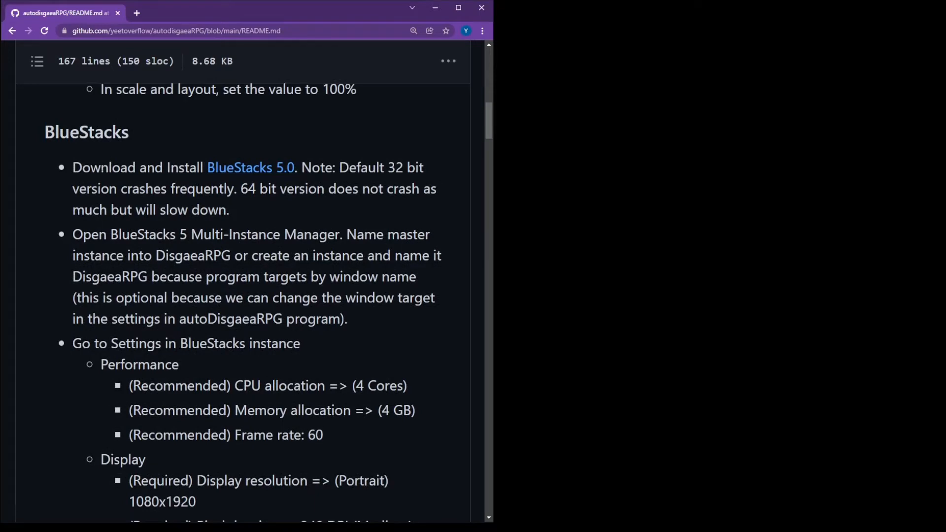
{"action": "left_click", "coordinate": [250, 168]}
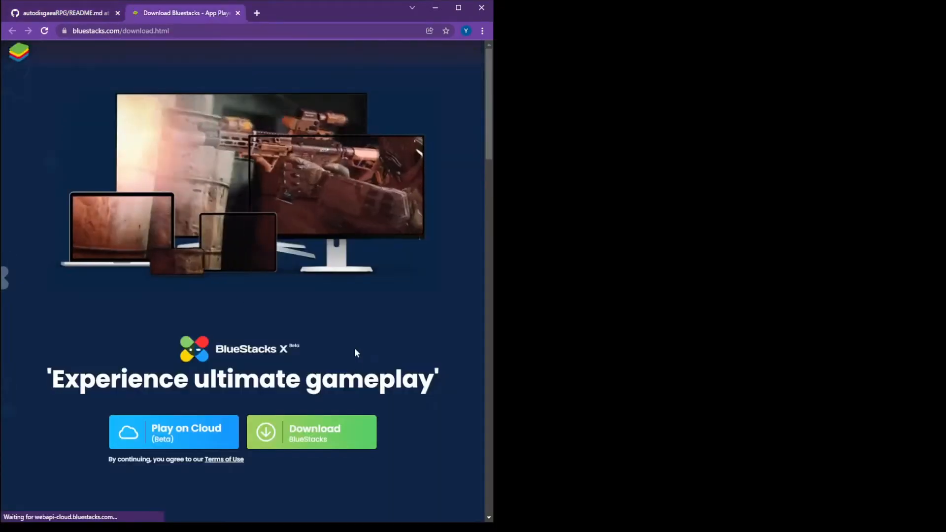
{"action": "scroll", "scroll_direction": "down", "scroll_amount": 3}
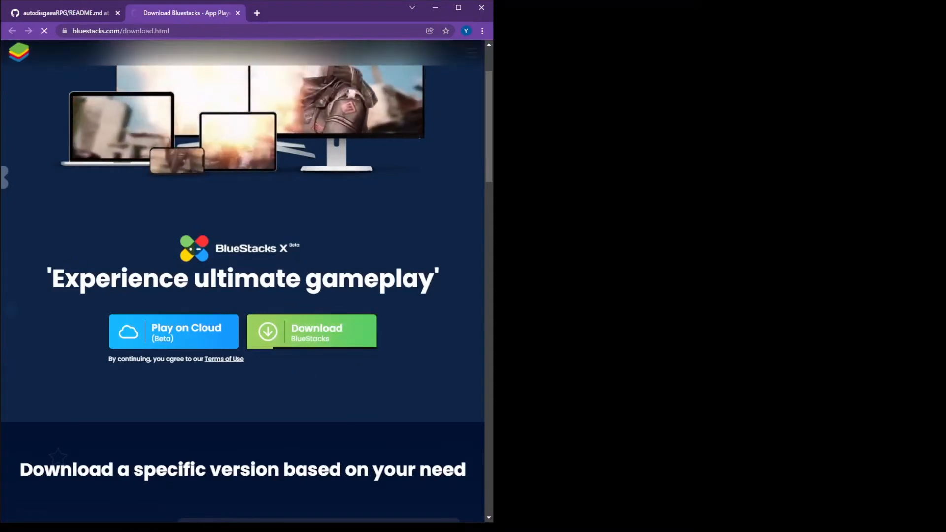
{"action": "left_click", "coordinate": [311, 331]}
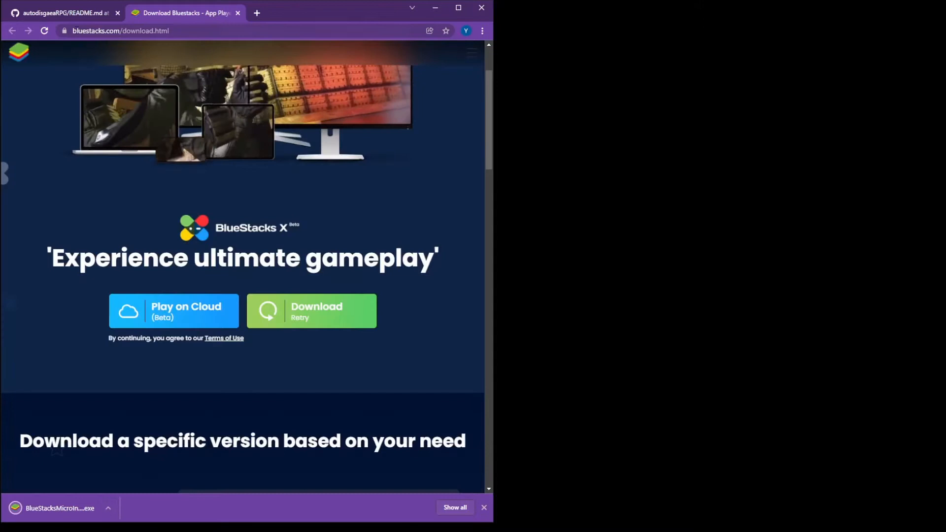
Step: Place the Multi-Instance Manager beside the README and highlight the DisgaeaRPG instance name
{"action": "left_click", "coordinate": [63, 13]}
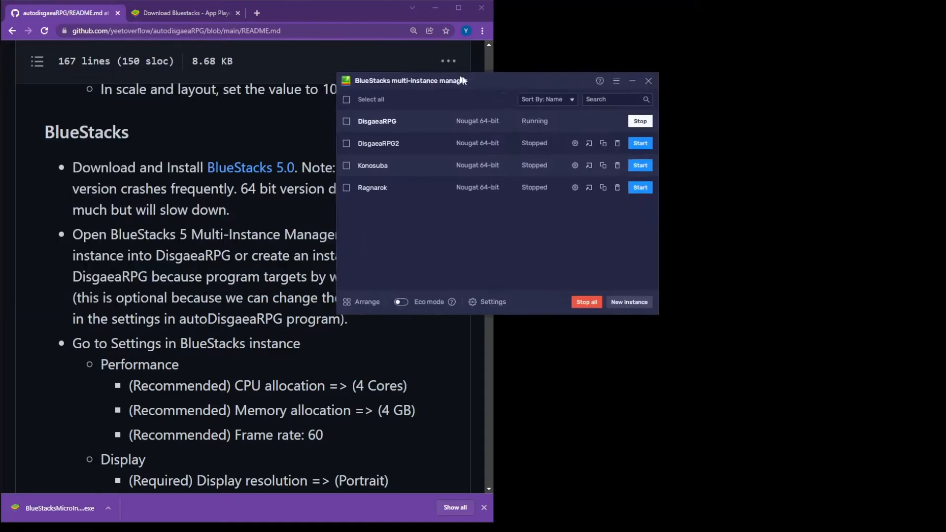
{"action": "left_click_drag", "start_coordinate": [410, 80], "coordinate": [597, 53]}
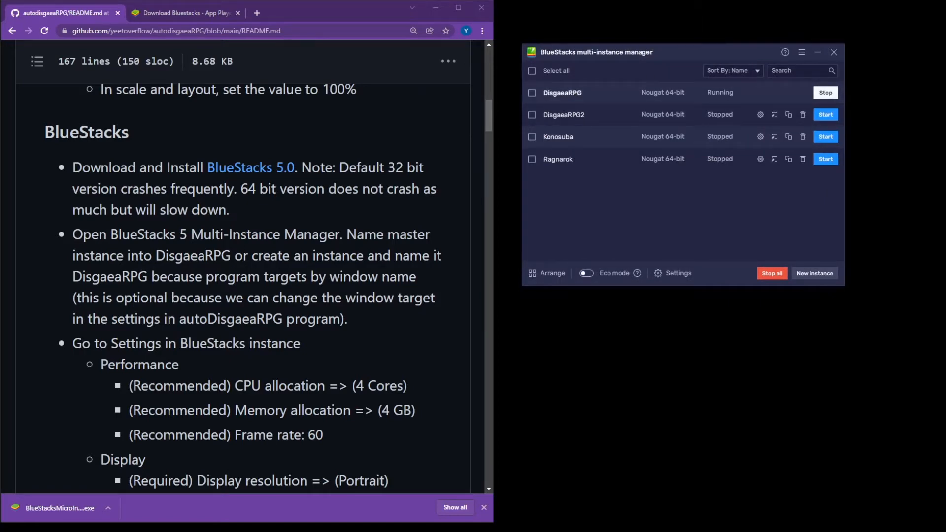
{"action": "left_click_drag", "start_coordinate": [127, 256], "coordinate": [230, 255]}
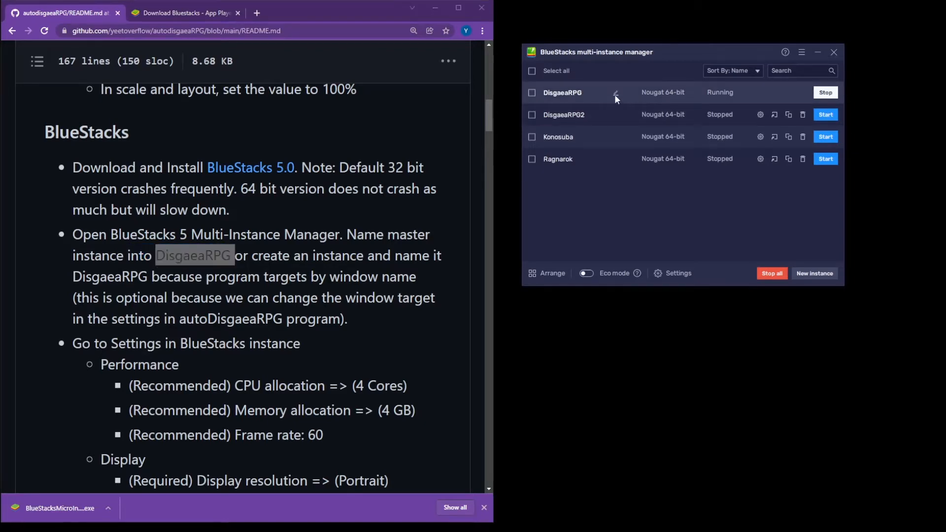
{"action": "left_click", "coordinate": [615, 93]}
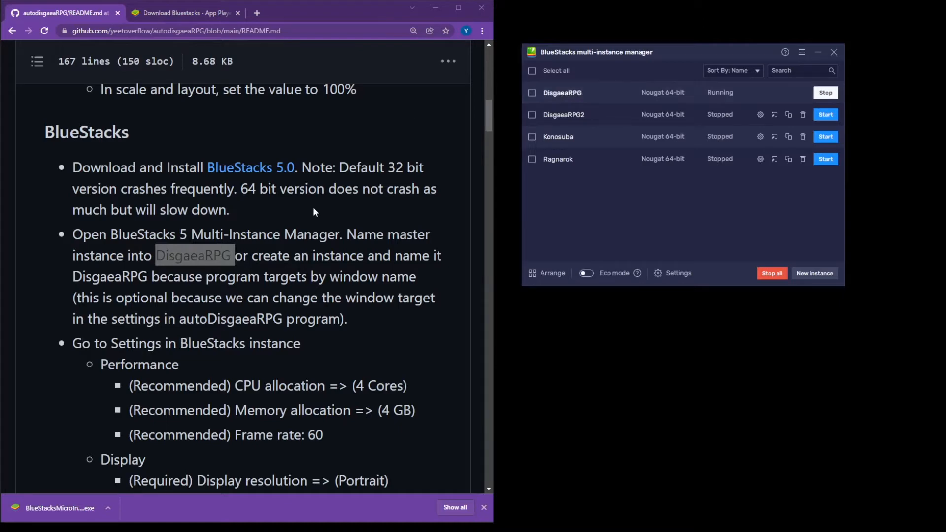
{"action": "scroll", "scroll_direction": "down", "scroll_amount": 3}
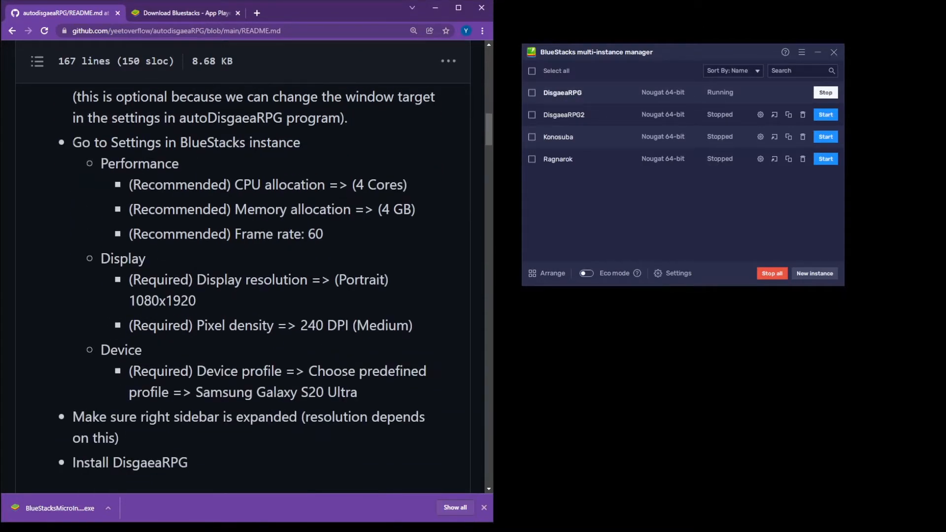
Step: Check the instance's Performance, Display (1080×1920, 240 DPI) and Galaxy S20 Ultra device pages
{"action": "double_click", "coordinate": [94, 142]}
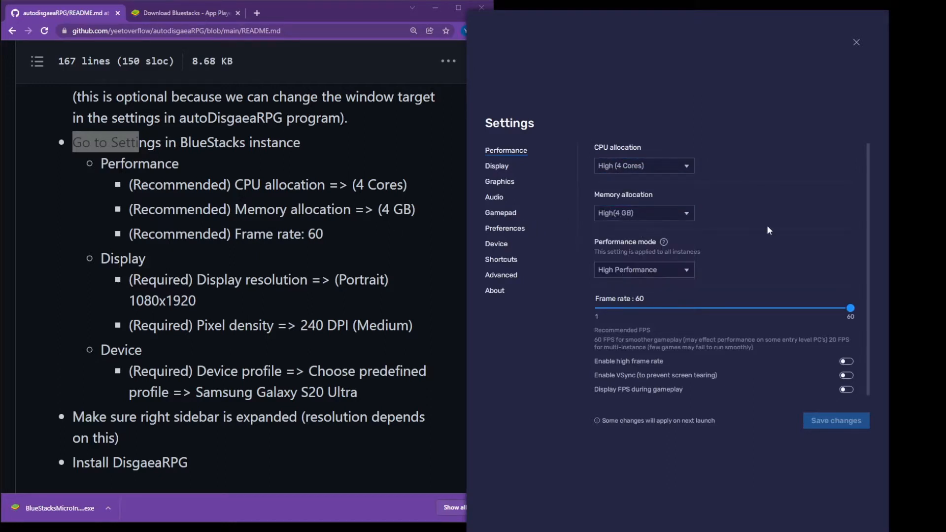
{"action": "mouse_move", "coordinate": [821, 288]}
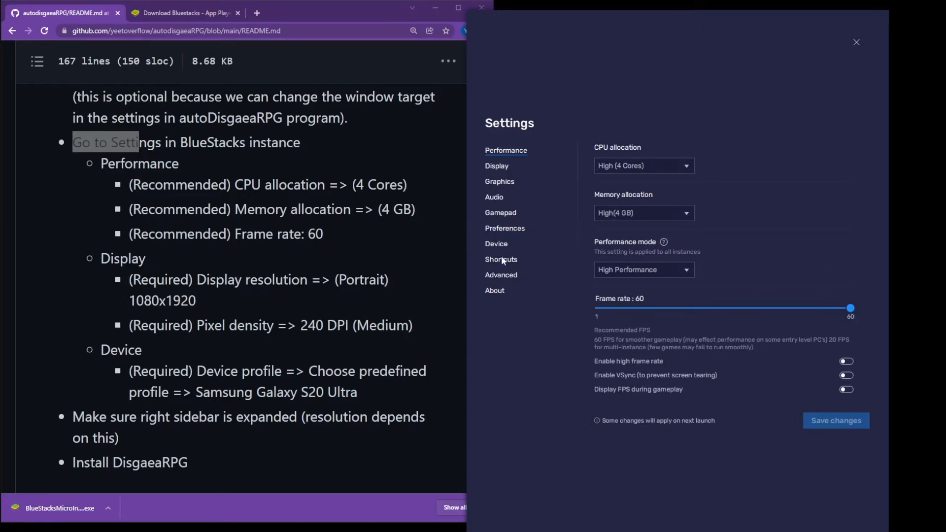
{"action": "left_click", "coordinate": [497, 166]}
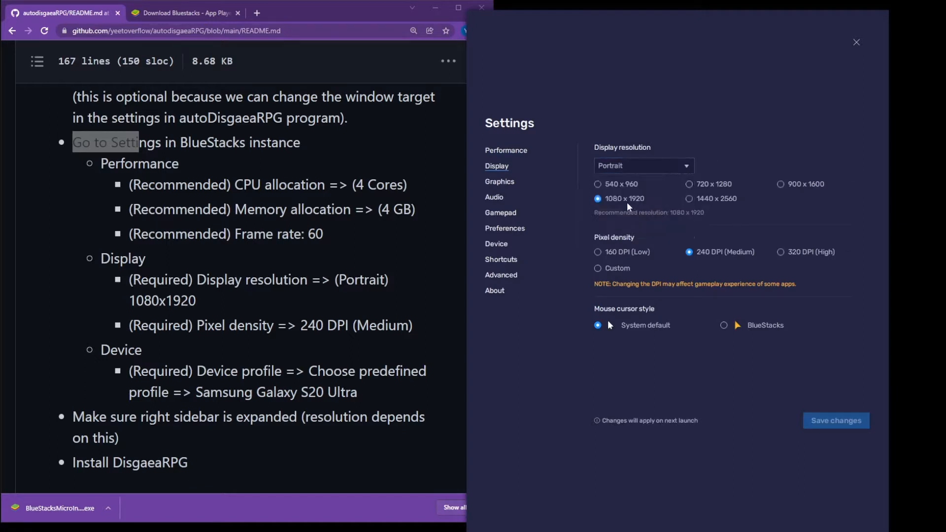
{"action": "mouse_move", "coordinate": [623, 225]}
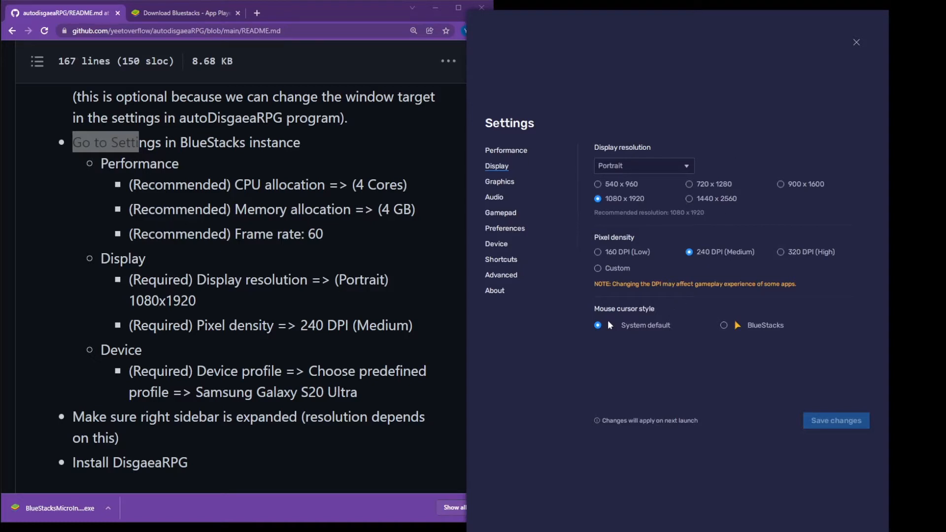
{"action": "mouse_move", "coordinate": [502, 198]}
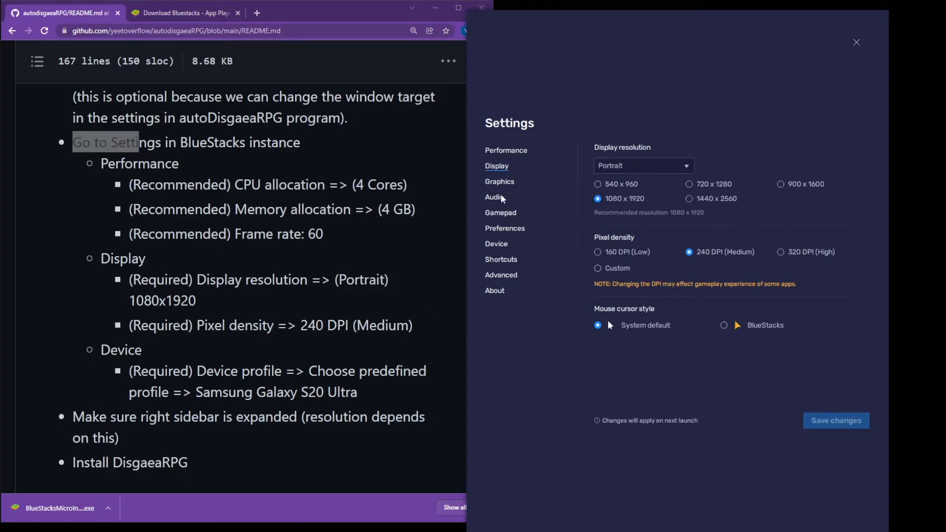
{"action": "left_click", "coordinate": [496, 243]}
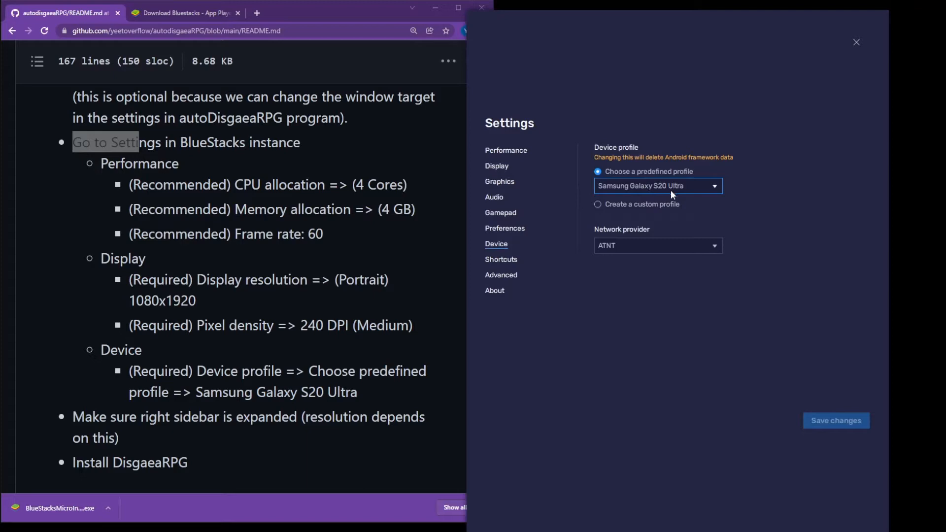
{"action": "scroll", "scroll_direction": "down", "scroll_amount": 3}
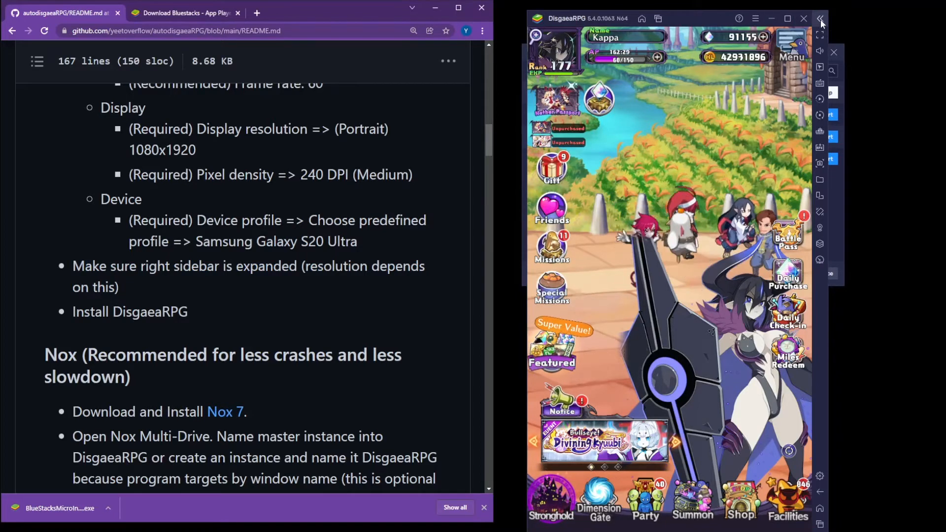
Step: Collapse then re-expand the emulator sidebar and scroll the guide to its Nox section
{"action": "left_click", "coordinate": [802, 18]}
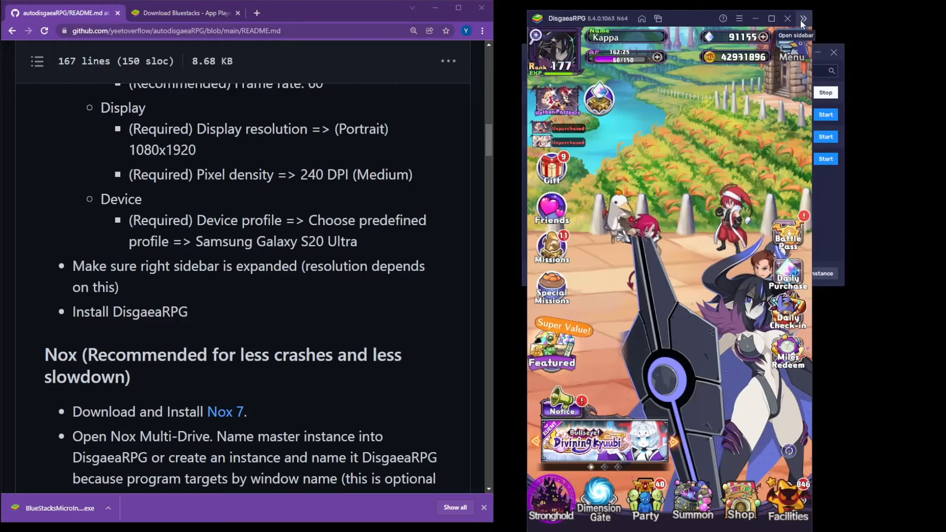
{"action": "left_click", "coordinate": [804, 19]}
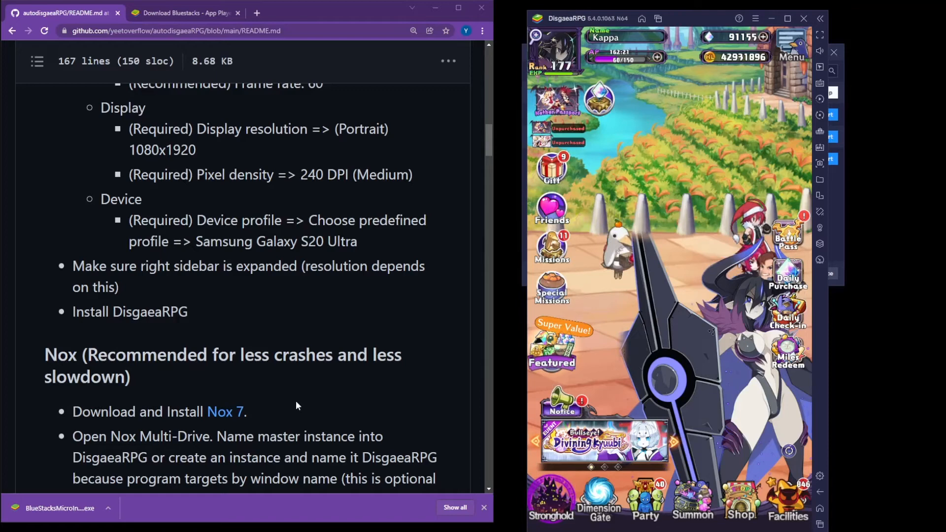
{"action": "scroll", "scroll_direction": "down", "scroll_amount": 3}
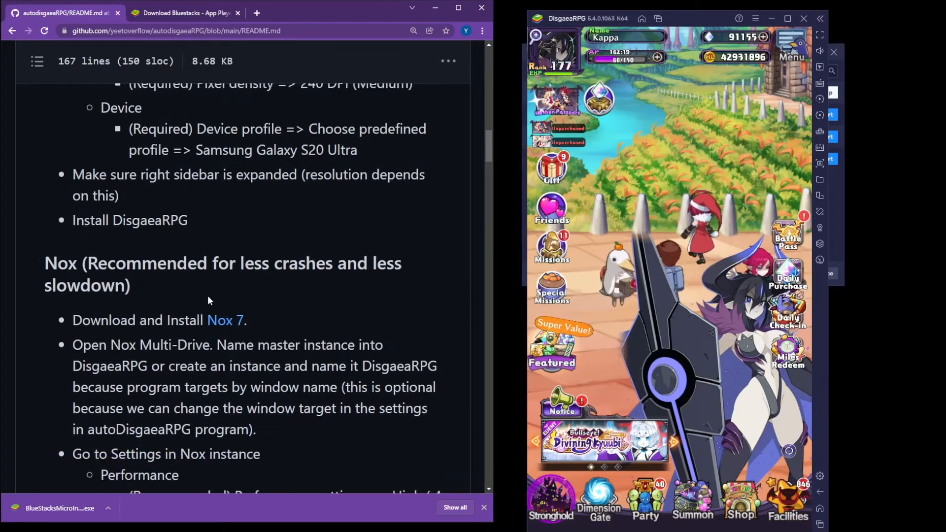
{"action": "scroll", "scroll_direction": "down", "scroll_amount": 3}
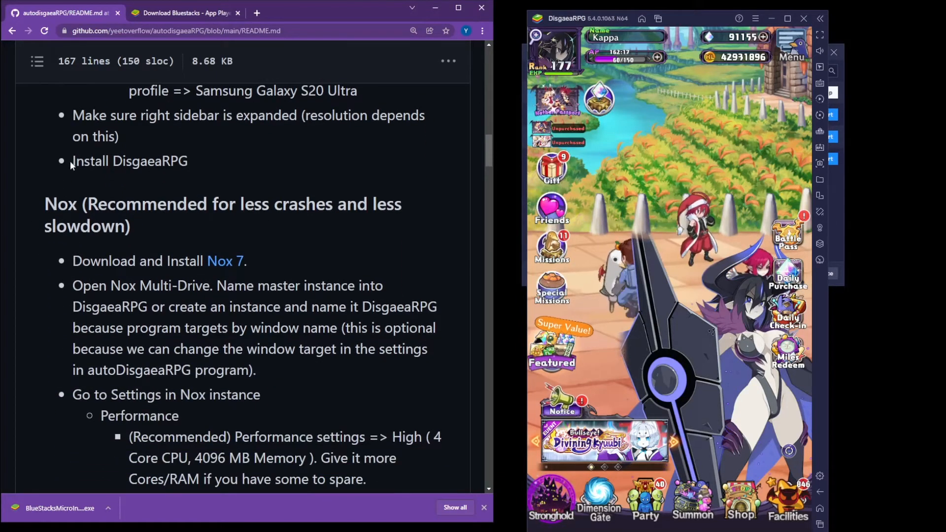
{"action": "scroll", "scroll_direction": "down", "scroll_amount": 3}
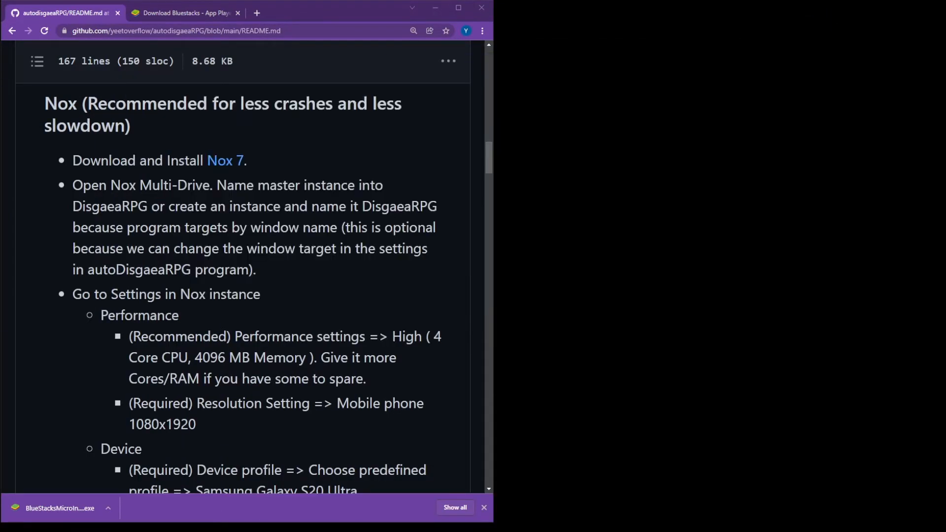
Step: Follow the README's Nox 7 link, download NoxPlayer 7.0.2.0 and return to the guide
{"action": "left_click", "coordinate": [225, 161]}
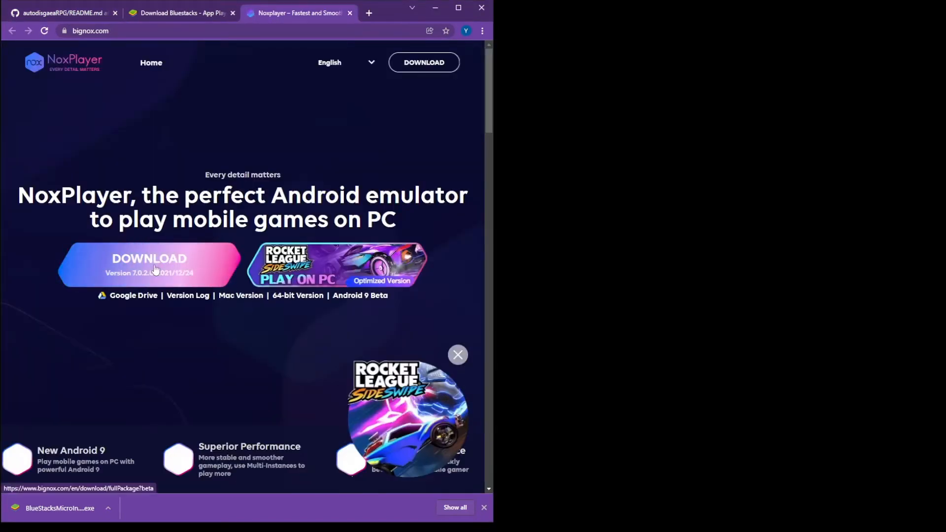
{"action": "left_click", "coordinate": [149, 265]}
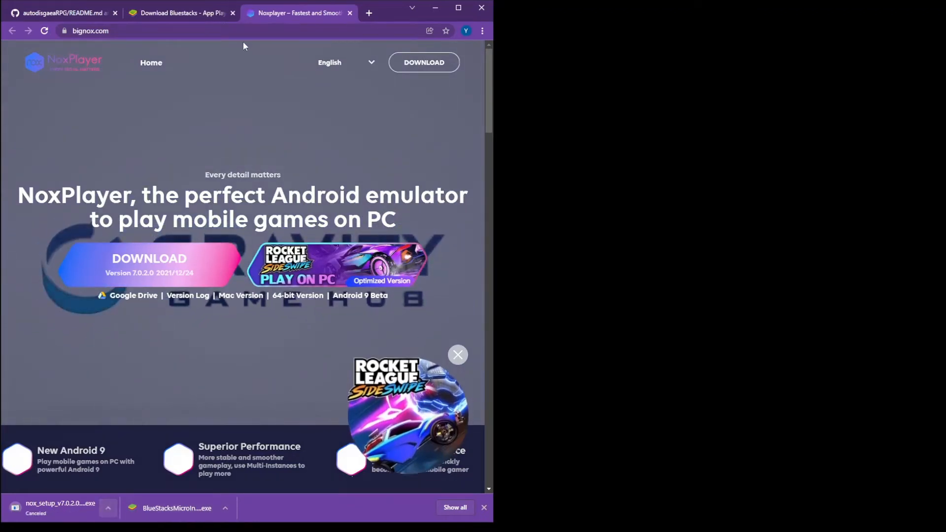
{"action": "left_click", "coordinate": [60, 13]}
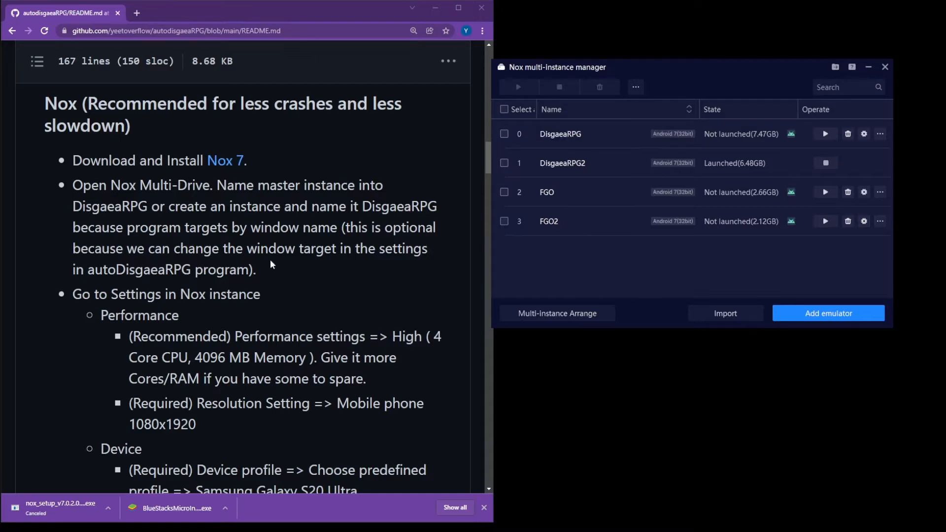
Step: Scroll the guide to the Nox multi-instance instructions
{"action": "scroll", "scroll_direction": "down", "scroll_amount": 3}
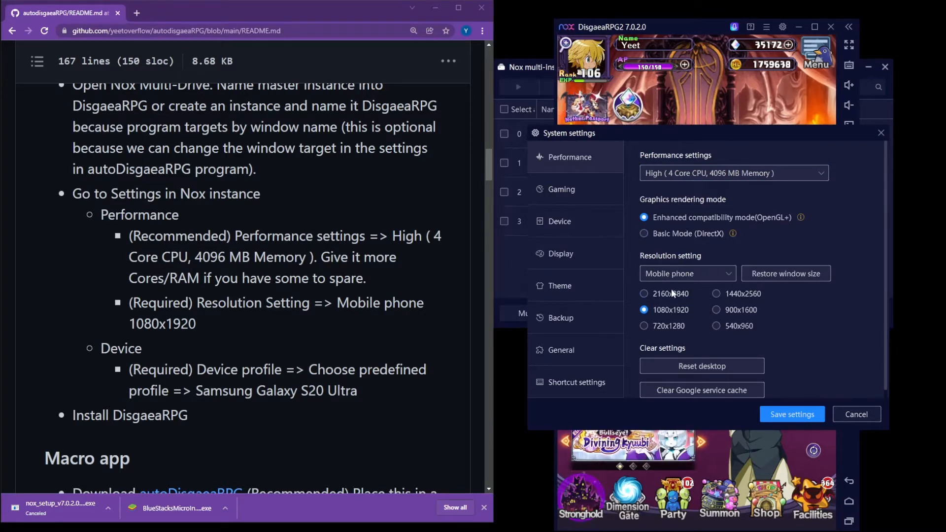
{"action": "mouse_move", "coordinate": [668, 318]}
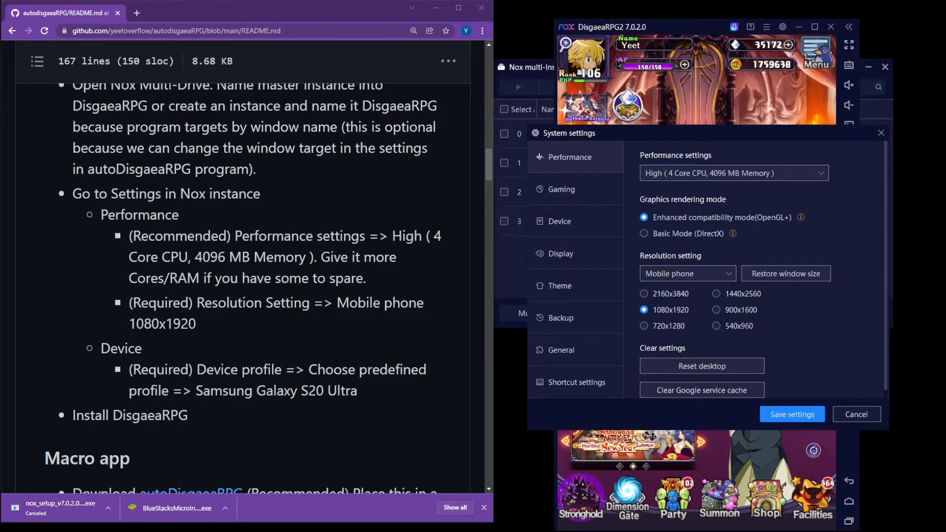
{"action": "mouse_move", "coordinate": [590, 224]}
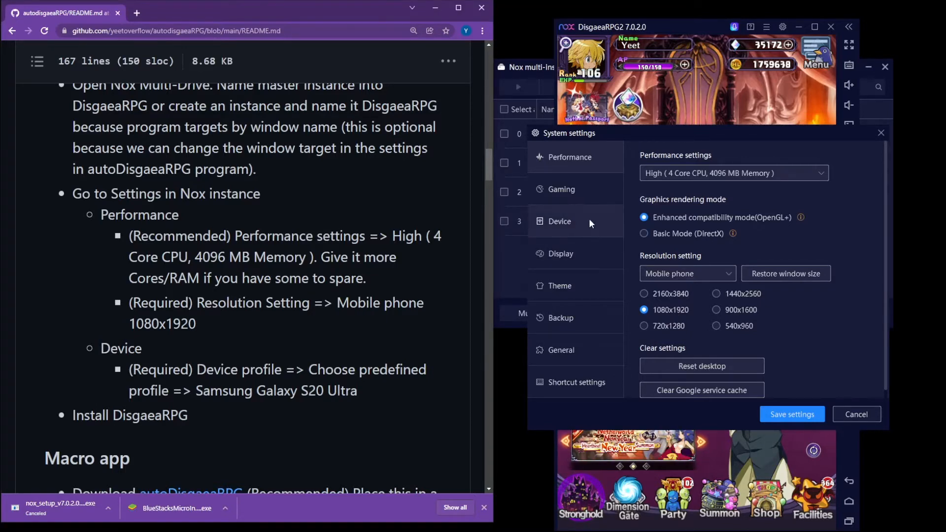
{"action": "left_click", "coordinate": [733, 194]}
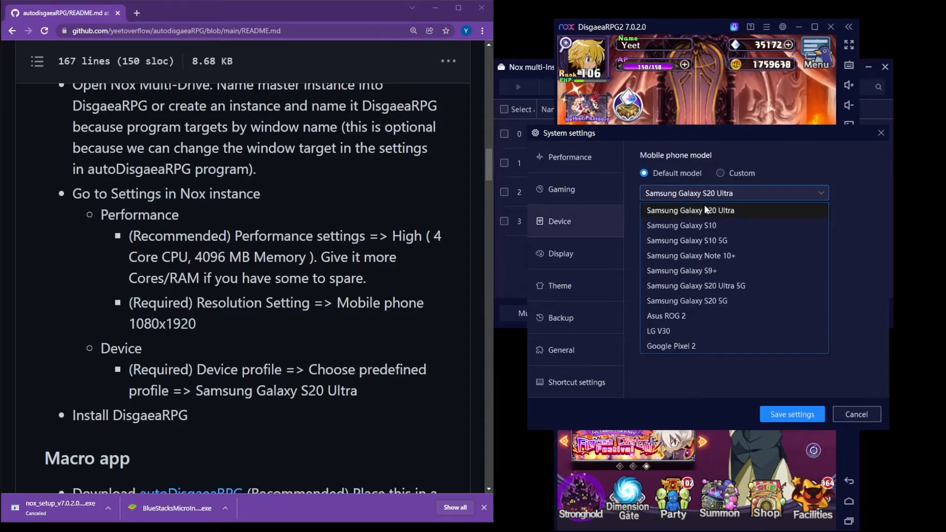
{"action": "left_click", "coordinate": [690, 210]}
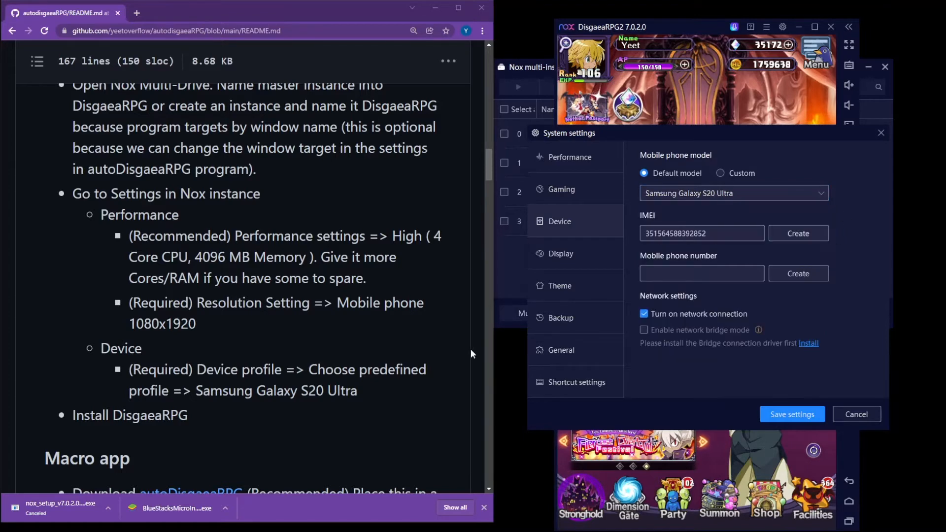
{"action": "scroll", "scroll_direction": "down", "scroll_amount": 3}
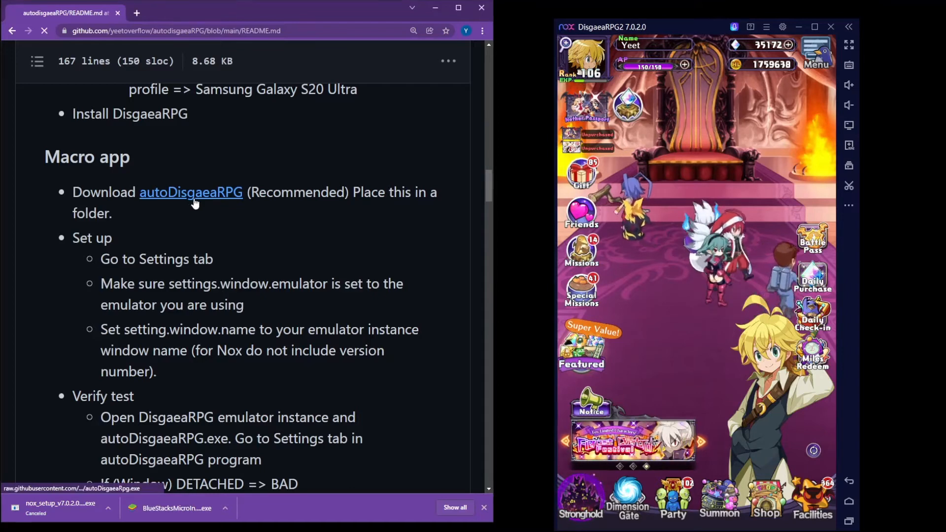
Step: Create a new AutoDisgaeaRPG folder on the desktop and open it
{"action": "right_click", "coordinate": [609, 241]}
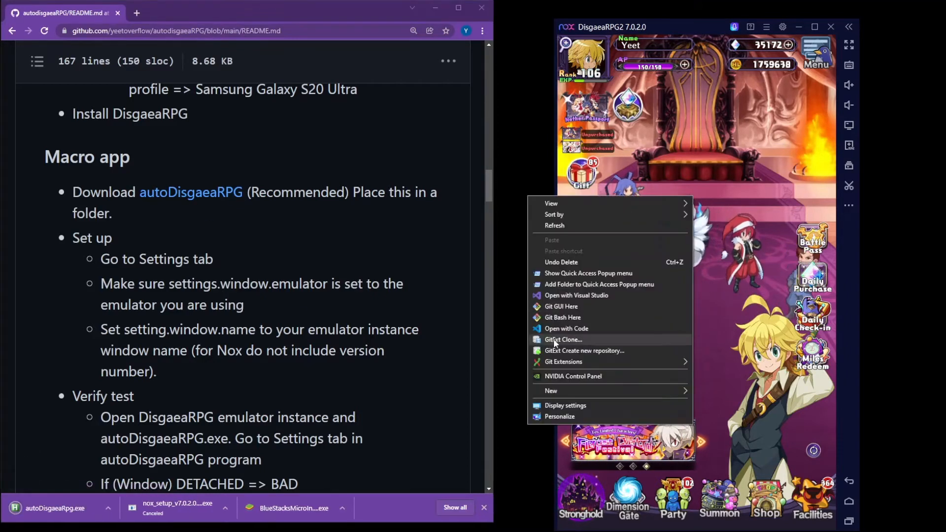
{"action": "left_click", "coordinate": [550, 390]}
{"action": "type", "text": "AutoDisga"}
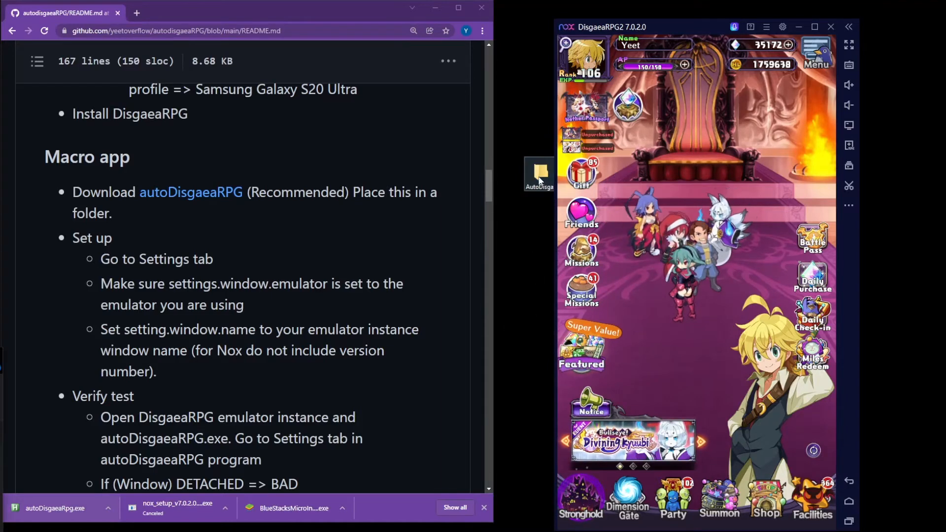
{"action": "double_click", "coordinate": [537, 174]}
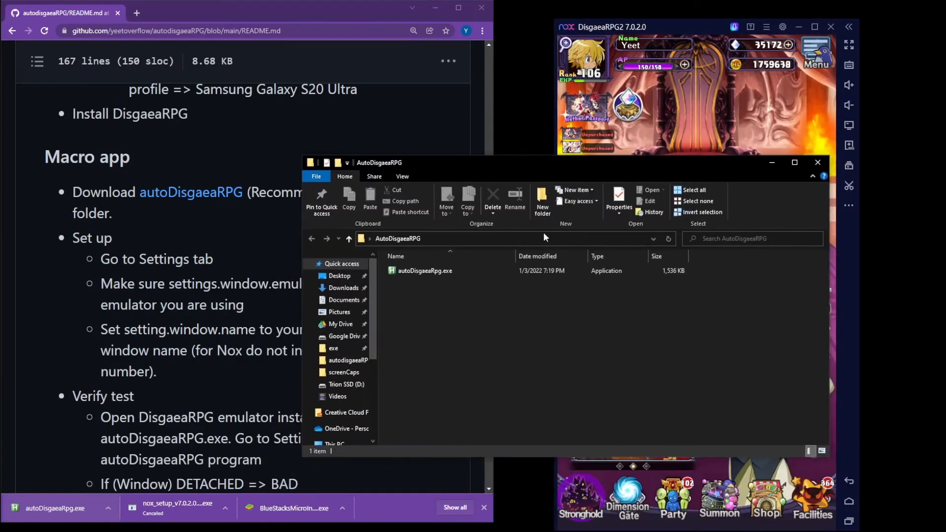
Step: Launch autoDisgaeaRpg.exe and run it anyway past the SmartScreen warning
{"action": "double_click", "coordinate": [423, 270]}
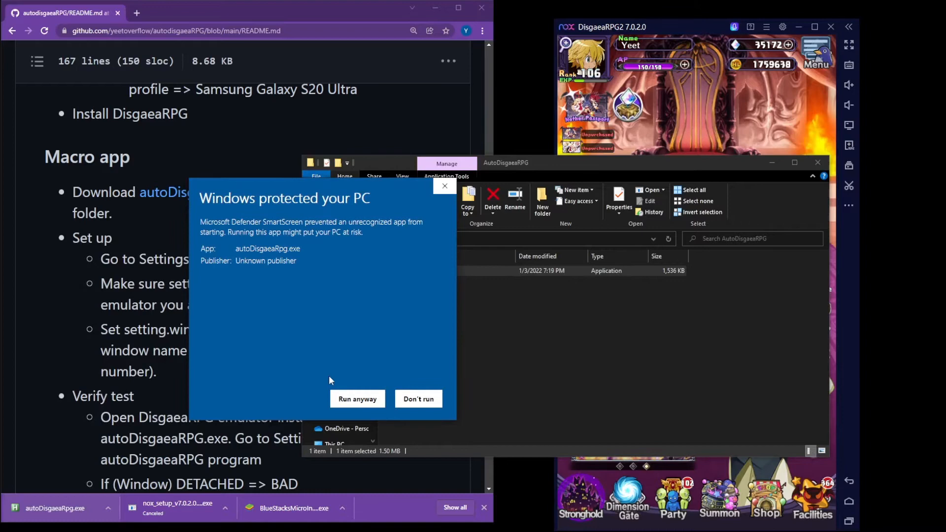
{"action": "left_click", "coordinate": [356, 399]}
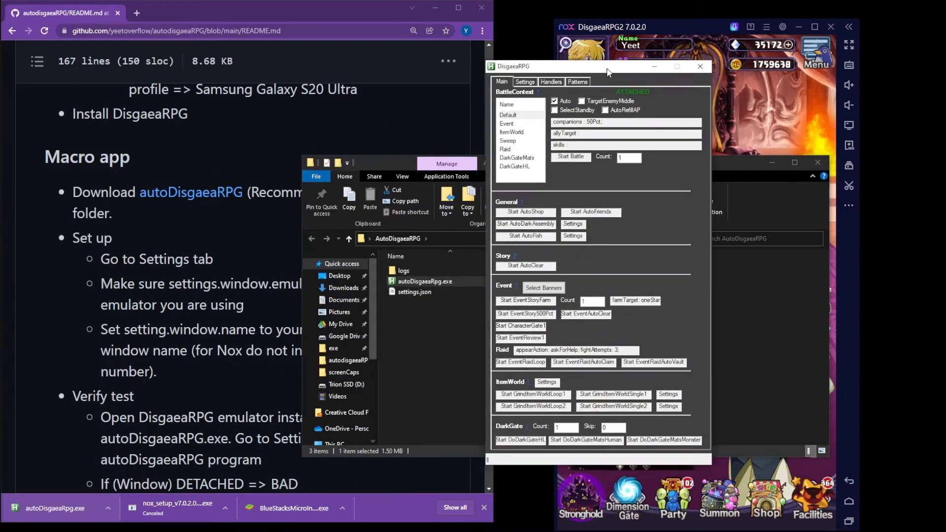
Step: Show the Settings tab with BlueStacks as emulator, DisgaeaRPG as window name, status ATTACHED
{"action": "left_click", "coordinate": [524, 82]}
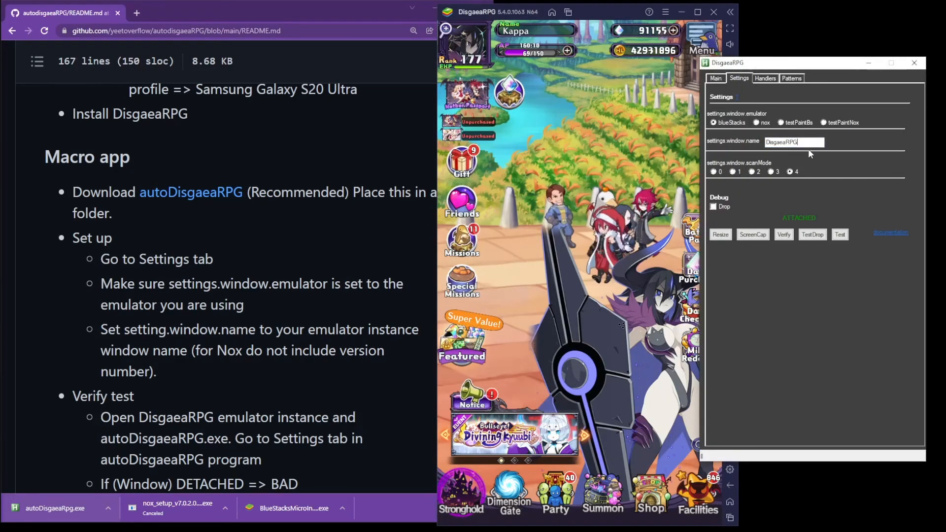
{"action": "type", "text": "8"}
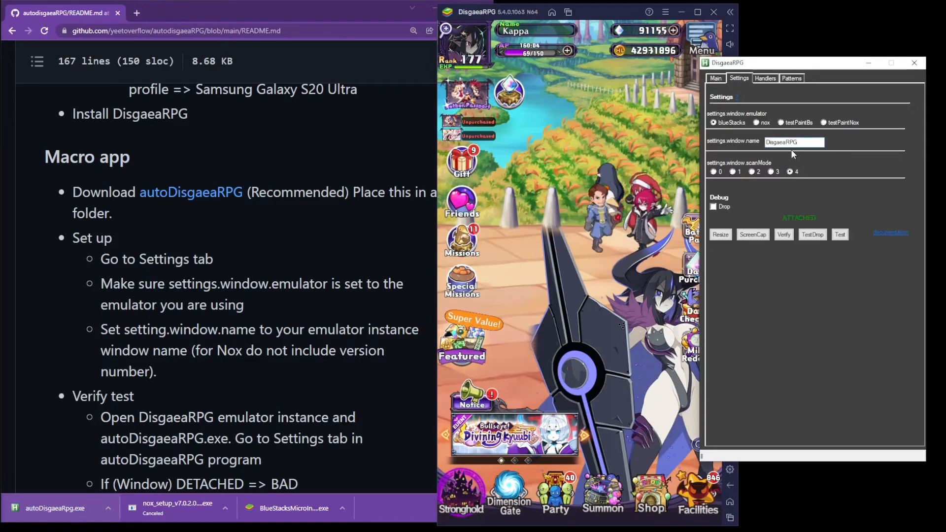
{"action": "mouse_move", "coordinate": [807, 228]}
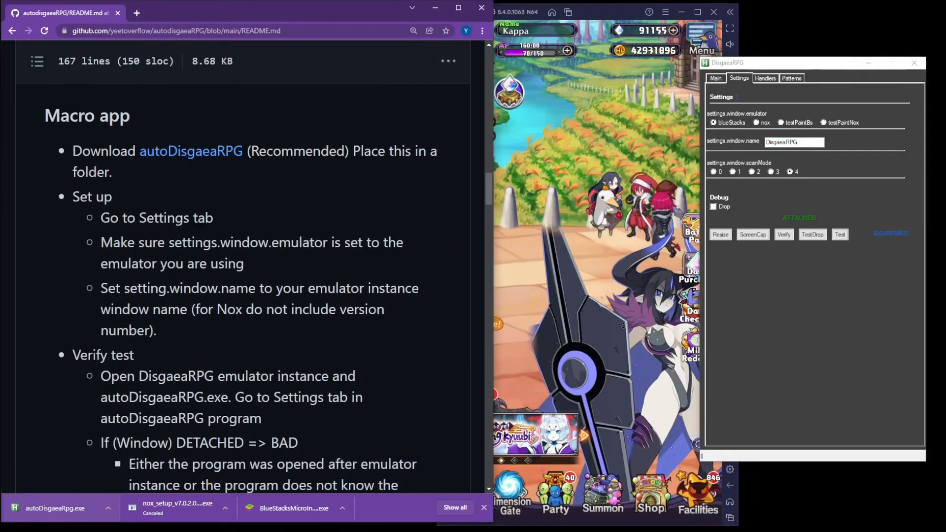
{"action": "scroll", "scroll_direction": "down", "scroll_amount": 3}
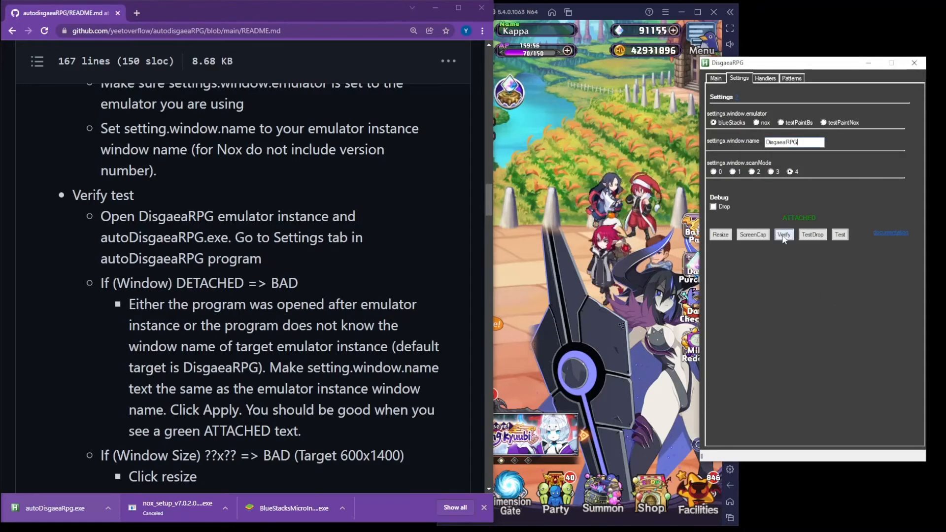
Step: Verify the BlueStacks window, resizing after an oversized reading until attachment and 600x1040 size report GOOD
{"action": "left_click", "coordinate": [783, 235]}
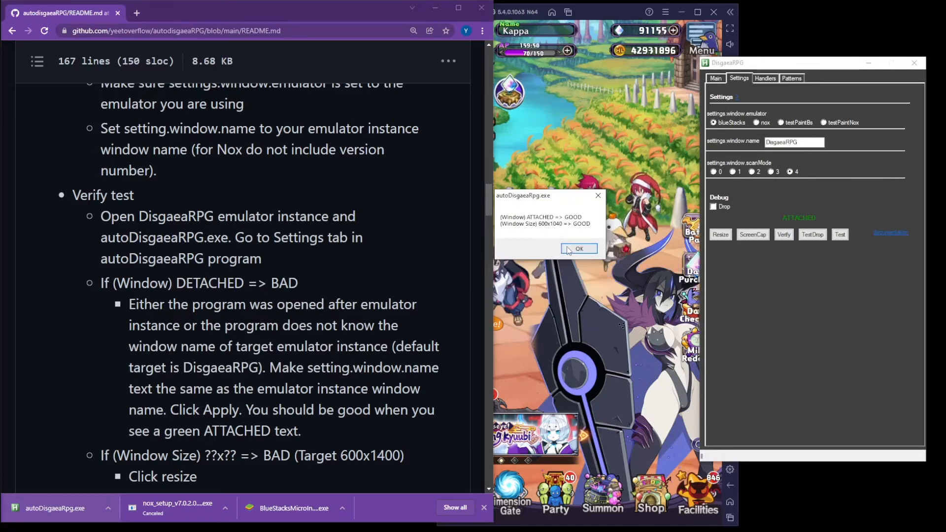
{"action": "left_click", "coordinate": [579, 249]}
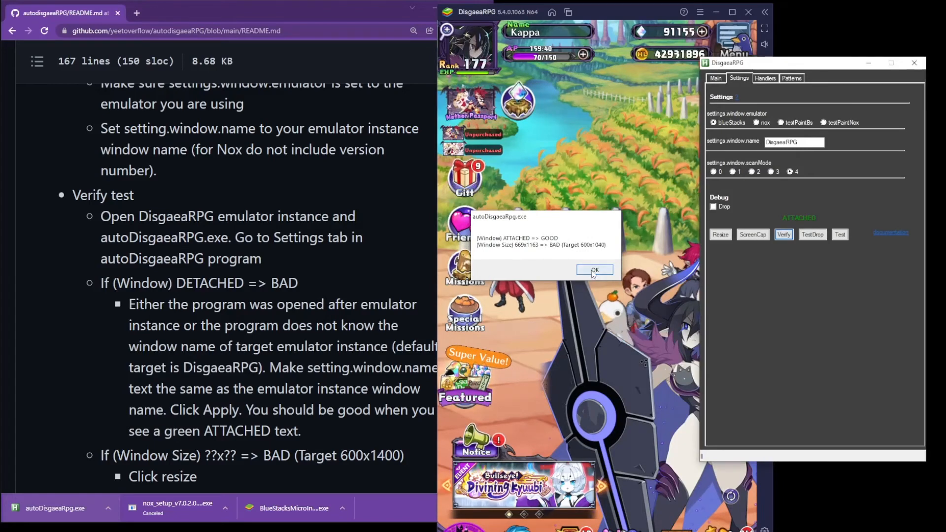
{"action": "left_click", "coordinate": [593, 270]}
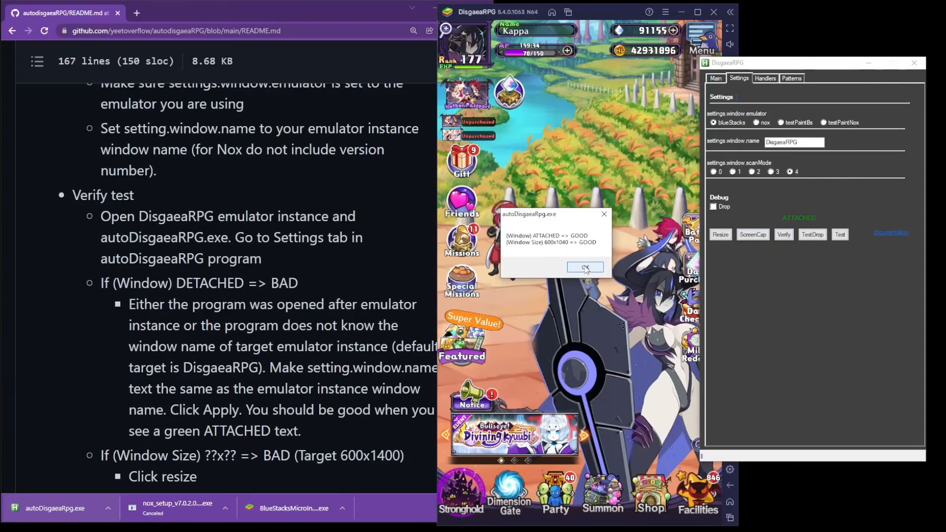
{"action": "left_click", "coordinate": [584, 267]}
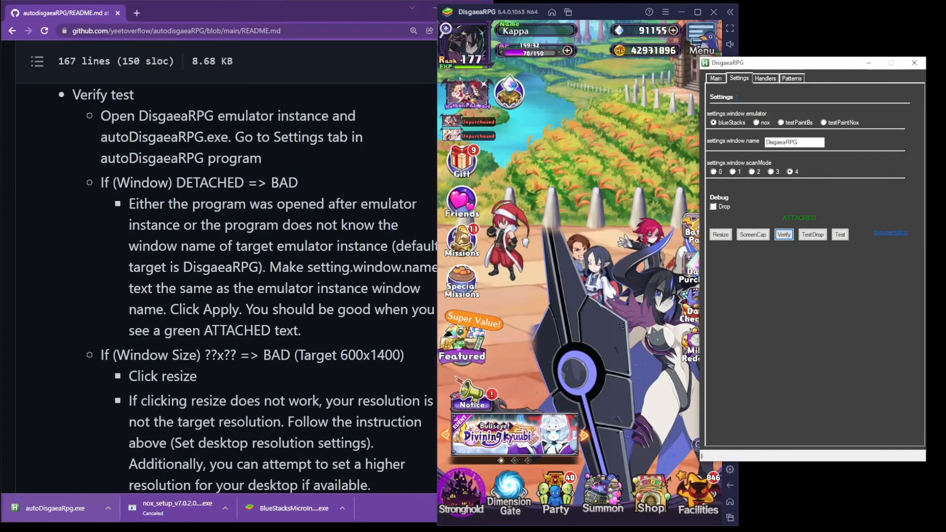
Step: Filter Patterns by 'tab', select dimensionGate and test it against the BlueStacks game screen
{"action": "scroll", "scroll_direction": "down", "scroll_amount": 3}
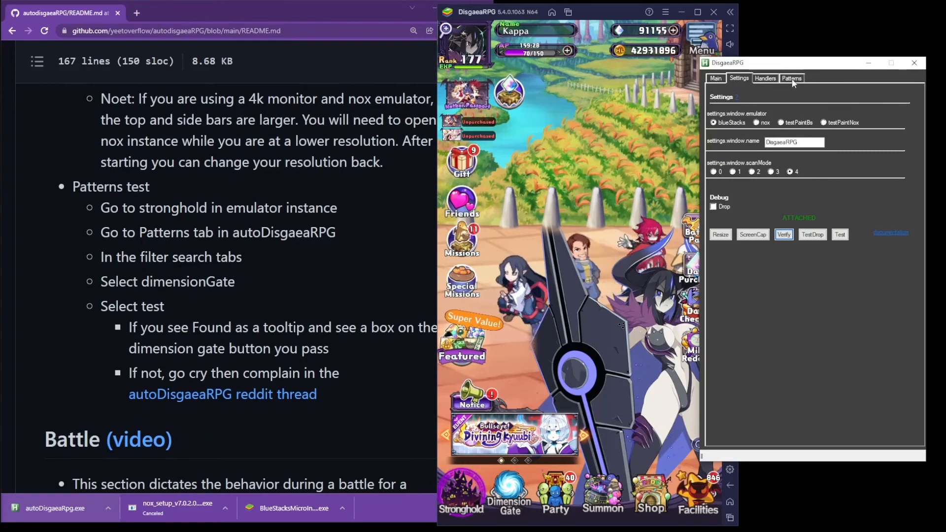
{"action": "left_click", "coordinate": [791, 78]}
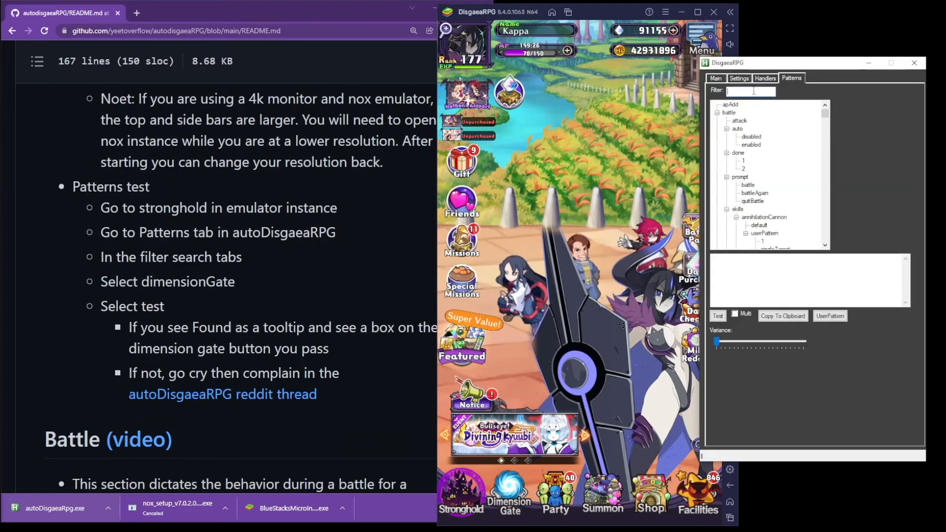
{"action": "type", "text": "tabs"}
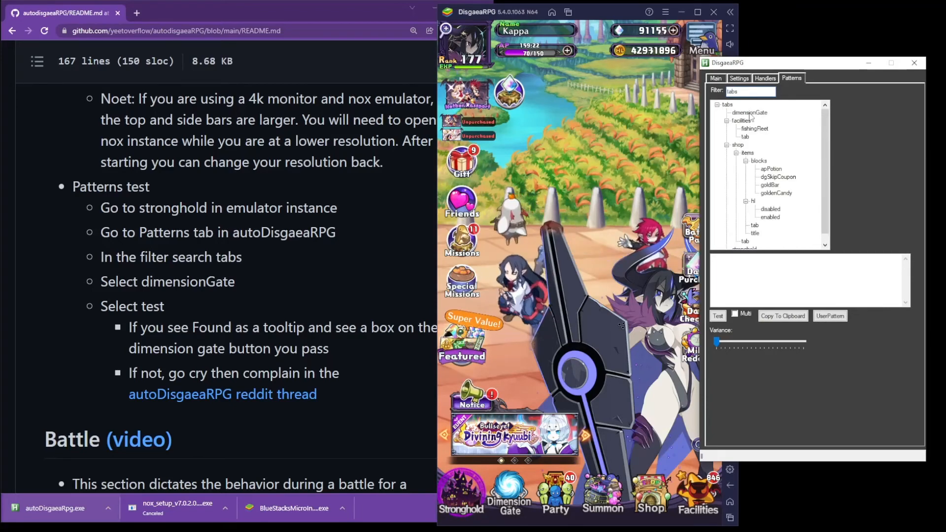
{"action": "left_click", "coordinate": [749, 112]}
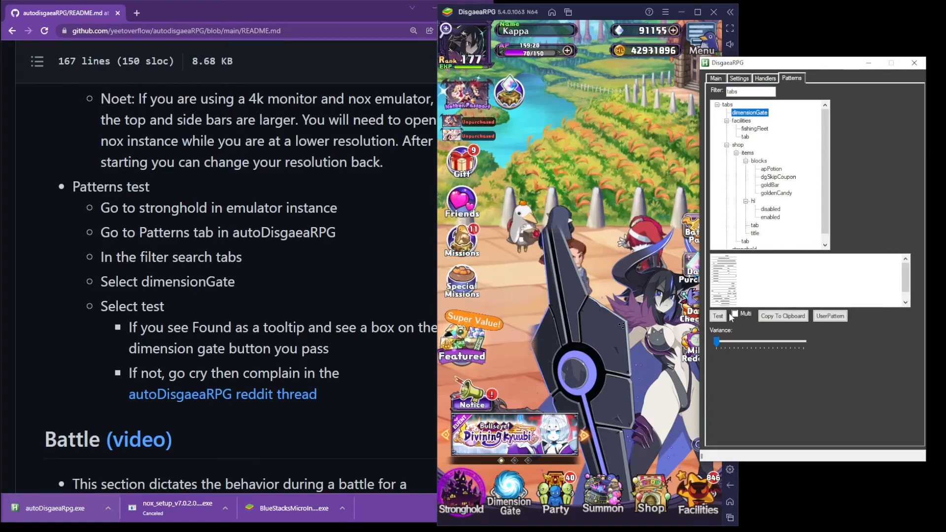
{"action": "left_click", "coordinate": [717, 316]}
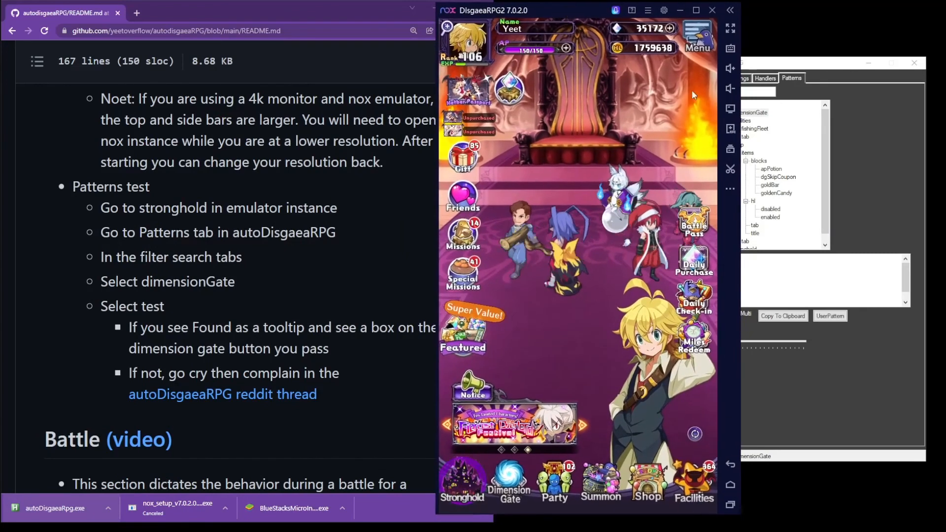
Step: Select nox with window name DisgaeaRPG2, verify and resize until the check reports GOOD
{"action": "left_click", "coordinate": [738, 78]}
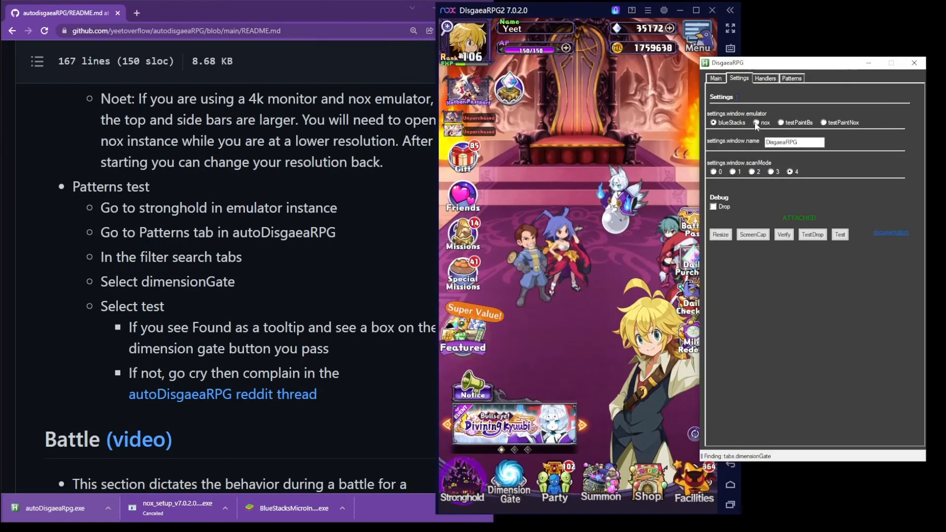
{"action": "left_click", "coordinate": [757, 122]}
{"action": "type", "text": "2"}
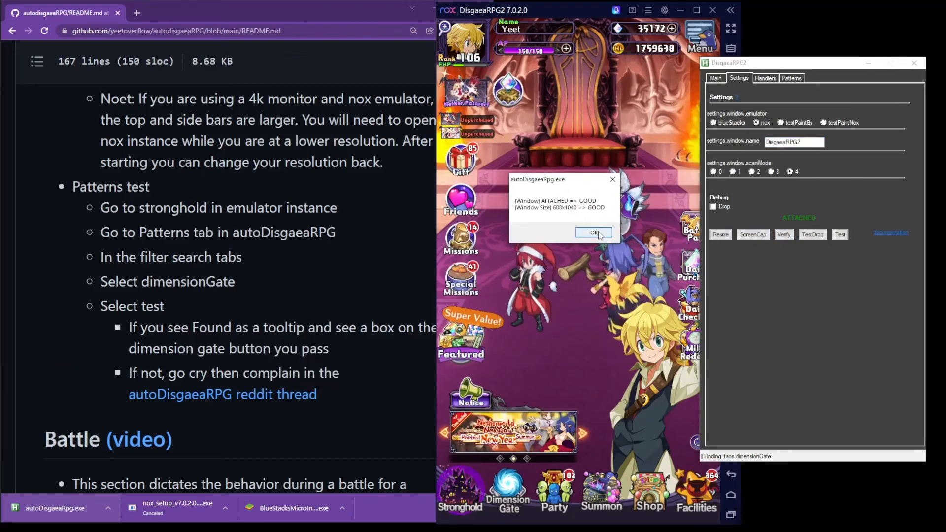
{"action": "left_click", "coordinate": [593, 232]}
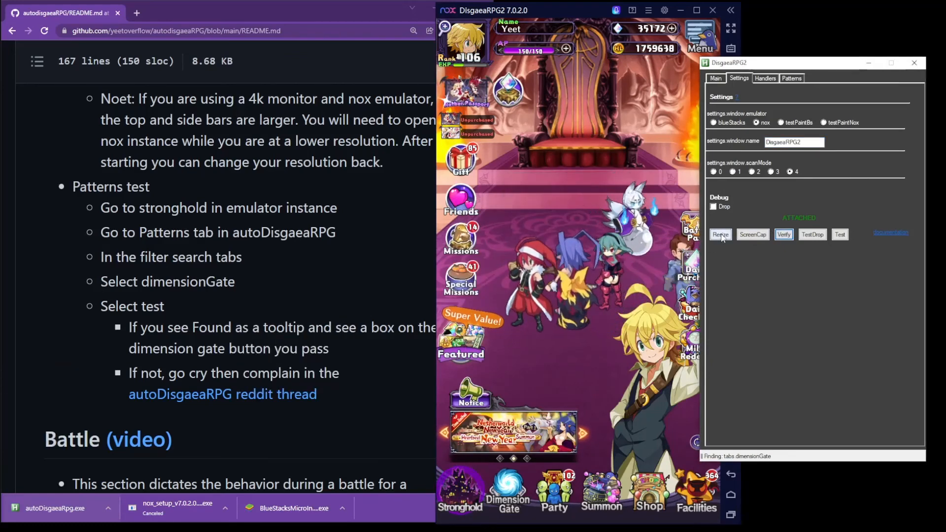
{"action": "left_click", "coordinate": [719, 234]}
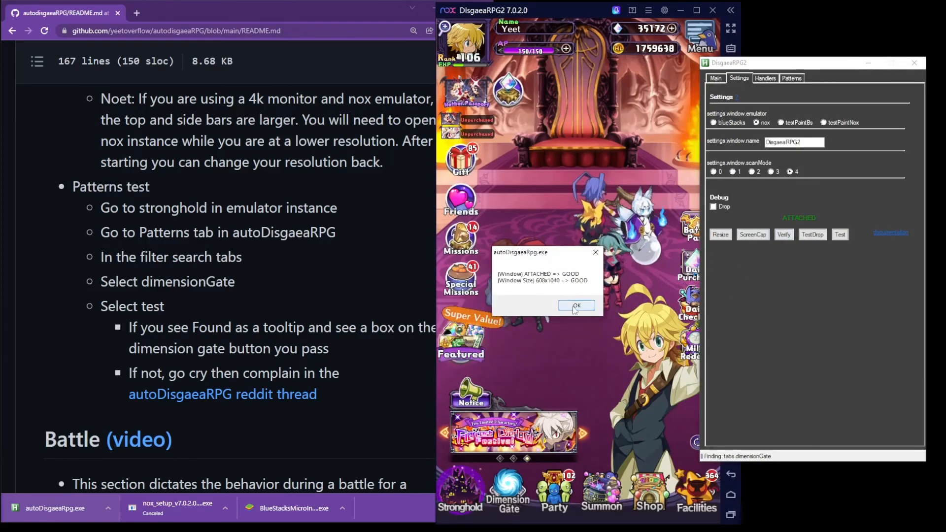
Step: Test the dimensionGate pattern against the Nox game screen, reporting FOUND
{"action": "left_click", "coordinate": [791, 78]}
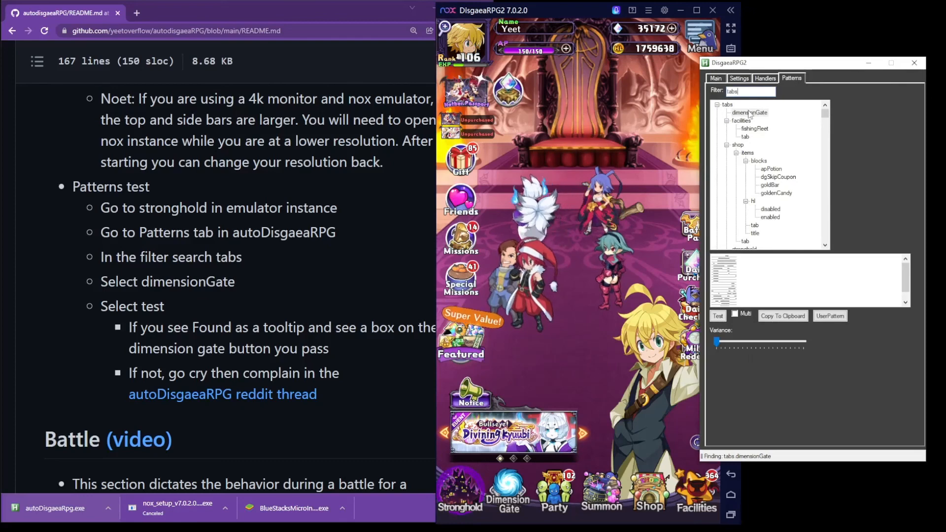
{"action": "left_click", "coordinate": [718, 315]}
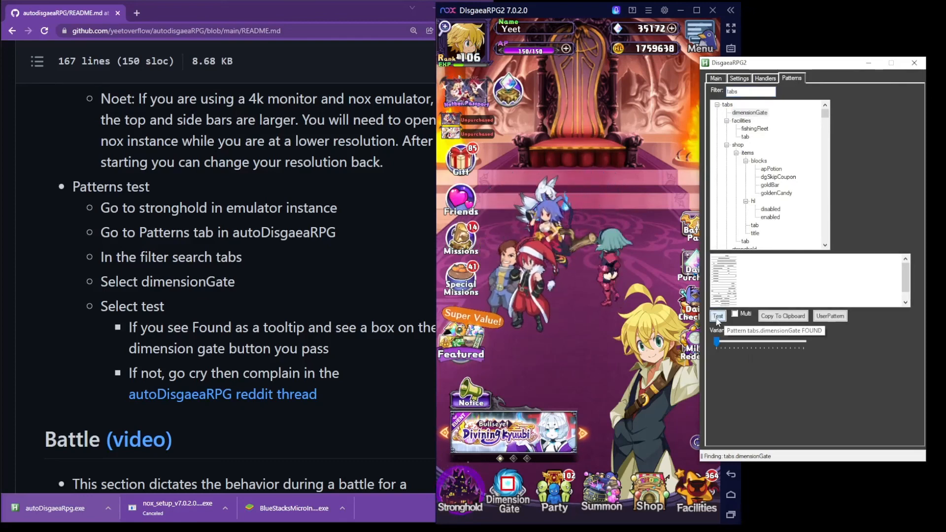